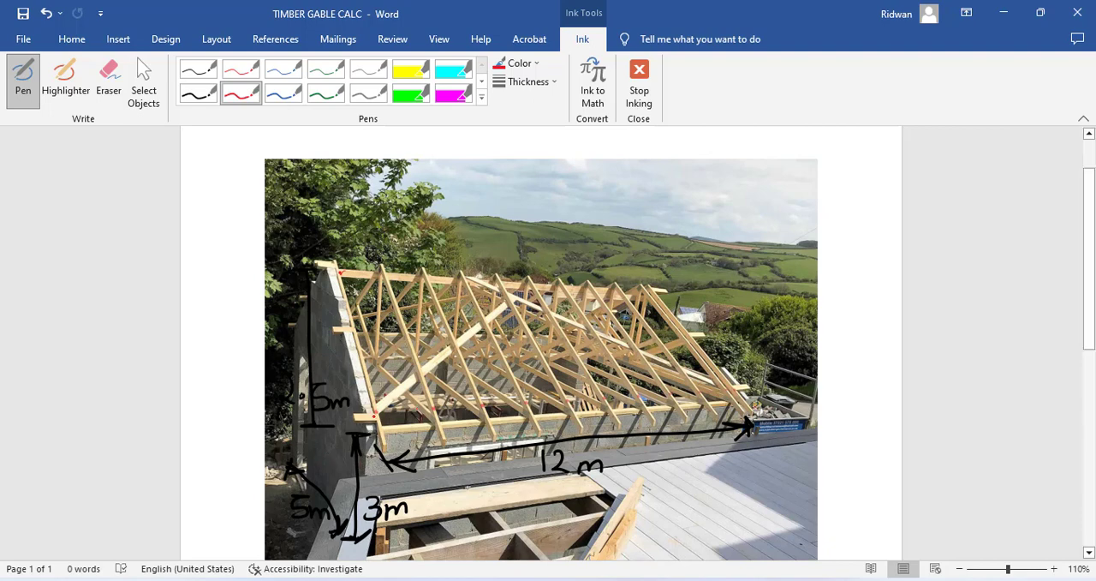
# Ink red strokes up the truss slope and along the ridge, then erase them and the 'm' after 2.5
pyautogui.moveTo(370, 416); pyautogui.dragTo(411, 367)
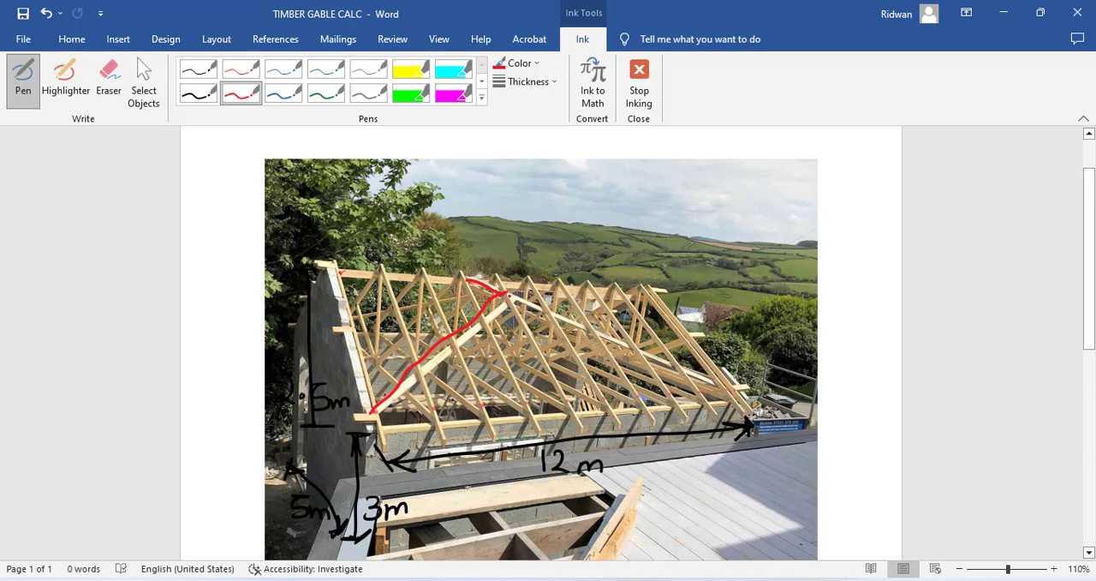
pyautogui.moveTo(505, 295); pyautogui.dragTo(625, 342)
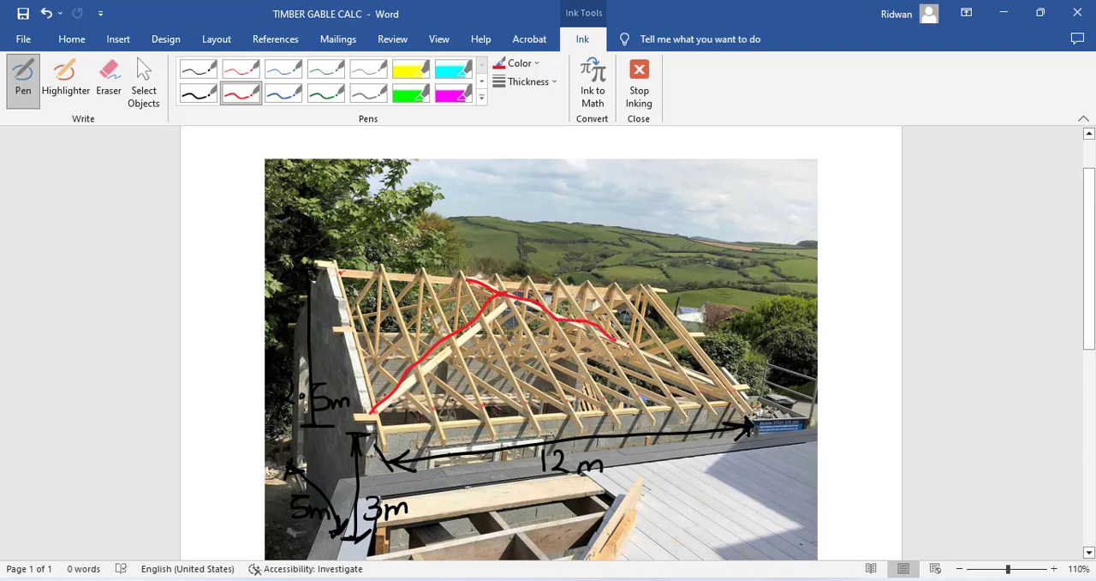
pyautogui.moveTo(617, 343); pyautogui.dragTo(728, 398)
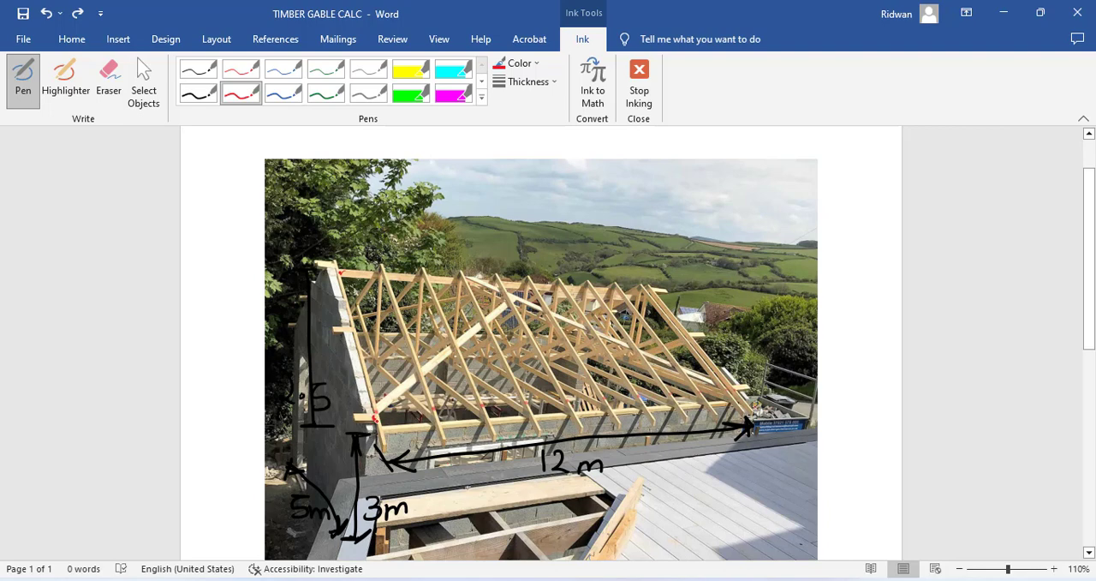
# Draw red horizontal purlin lines across the trusses and write '=12m' below the 12 m span
pyautogui.moveTo(374, 420); pyautogui.dragTo(612, 414)
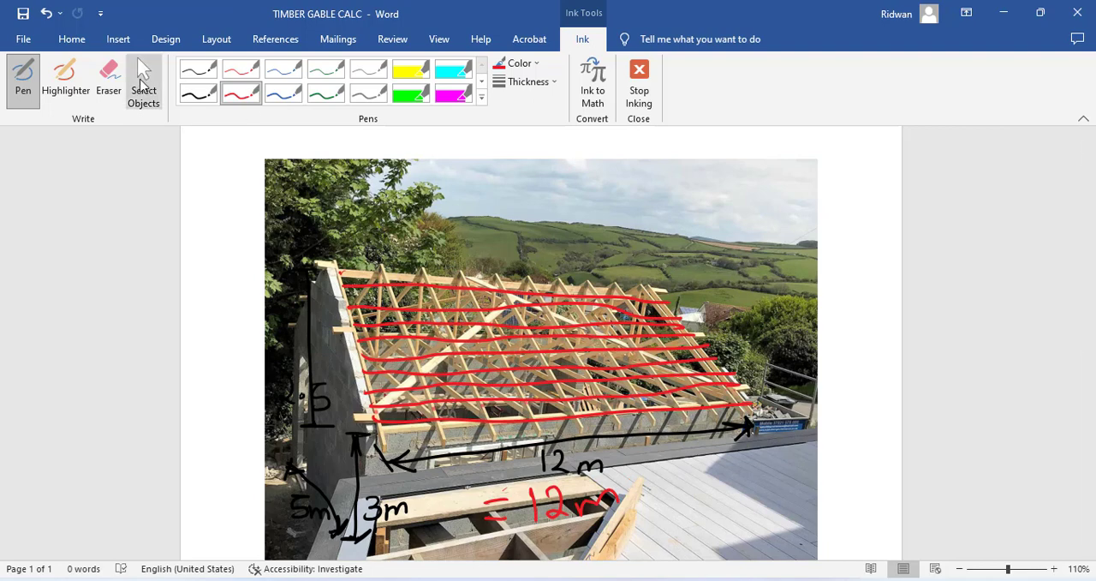
# Below the photo, sketch a truss with red rafters, blue tie beam and green king post
pyautogui.scroll(-3)
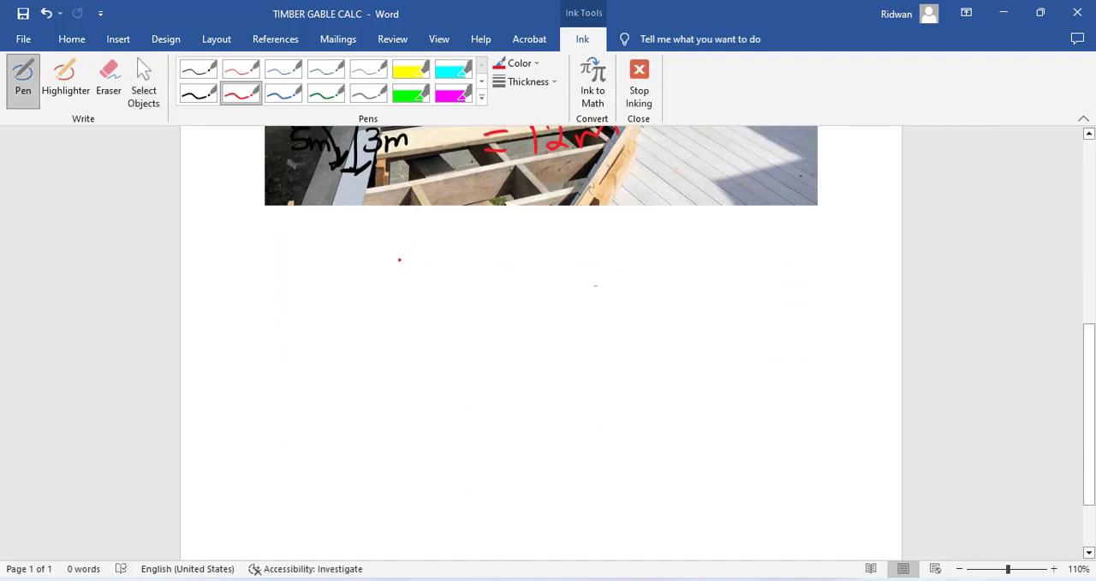
pyautogui.moveTo(308, 358); pyautogui.dragTo(404, 255)
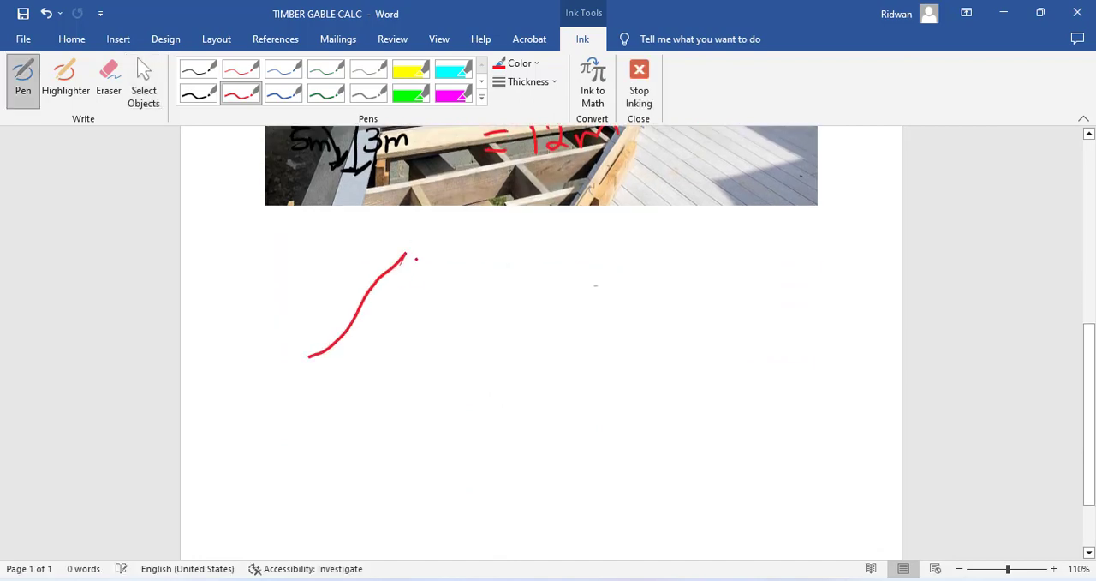
pyautogui.moveTo(404, 255); pyautogui.dragTo(491, 366)
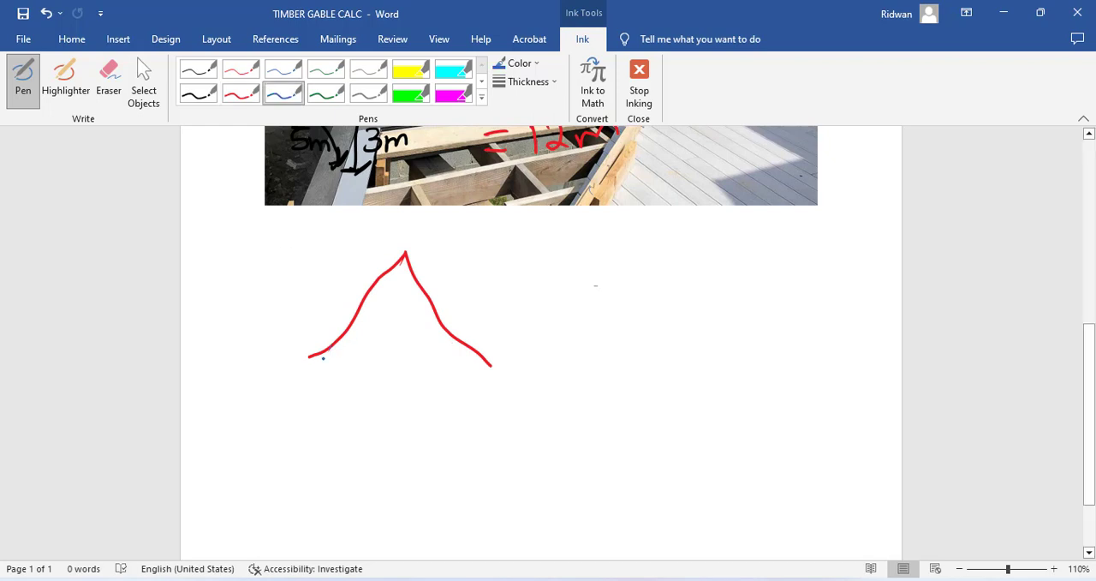
pyautogui.moveTo(321, 353); pyautogui.dragTo(475, 349)
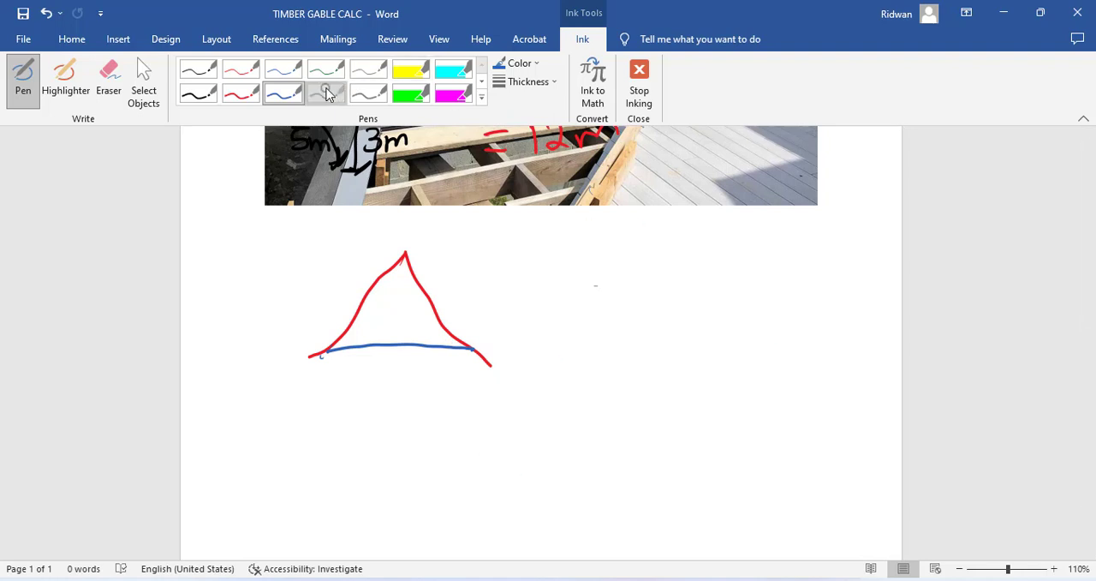
pyautogui.click(326, 93)
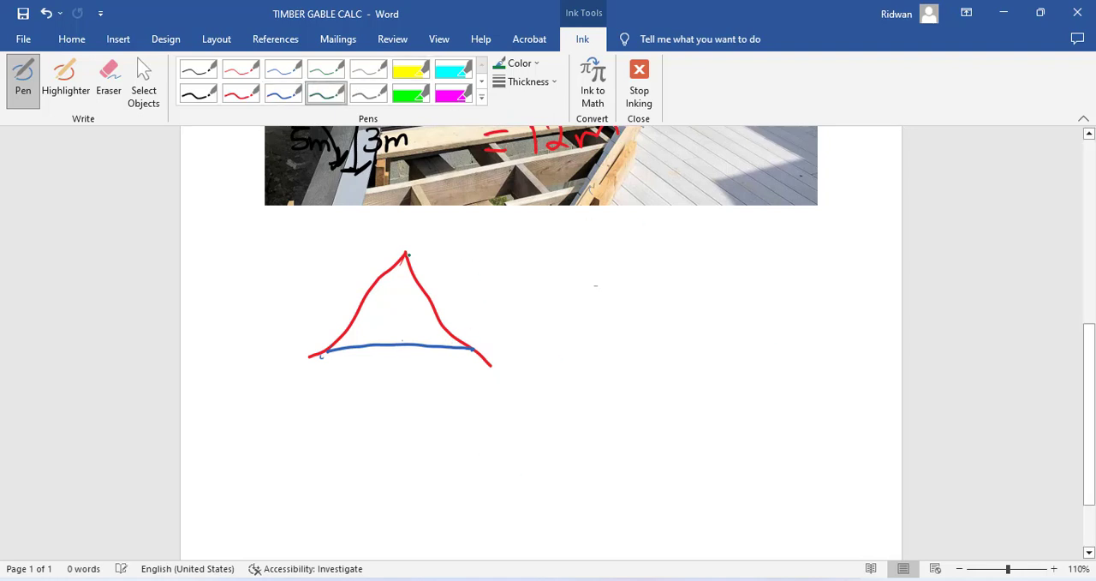
pyautogui.moveTo(405, 253); pyautogui.dragTo(407, 345)
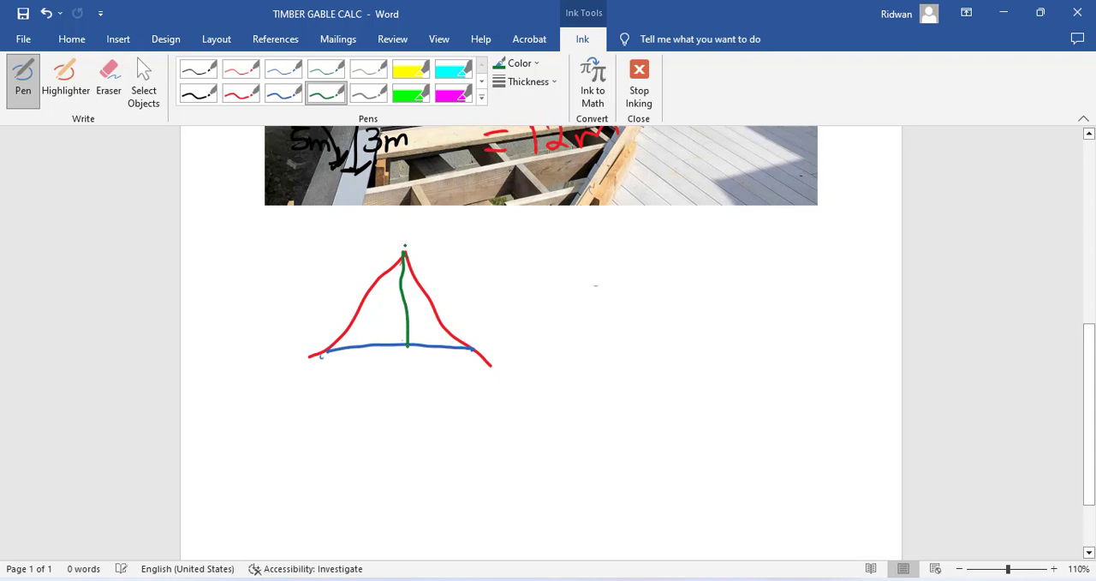
pyautogui.moveTo(212, 104)
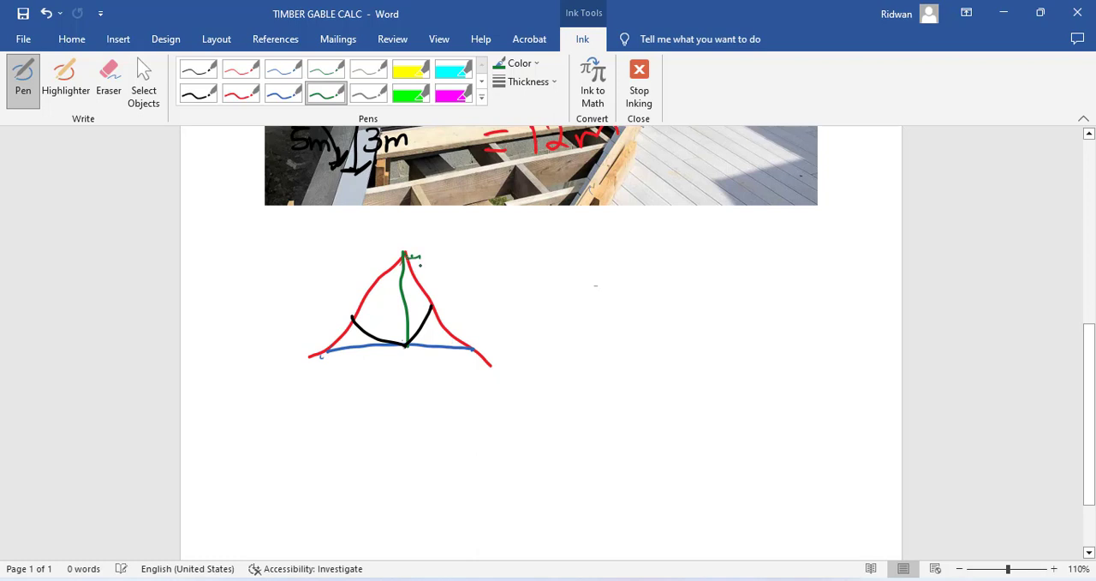
# Draw small green purlin blocks down the right rafter and near the left rafter foot
pyautogui.moveTo(411, 270); pyautogui.dragTo(437, 308)
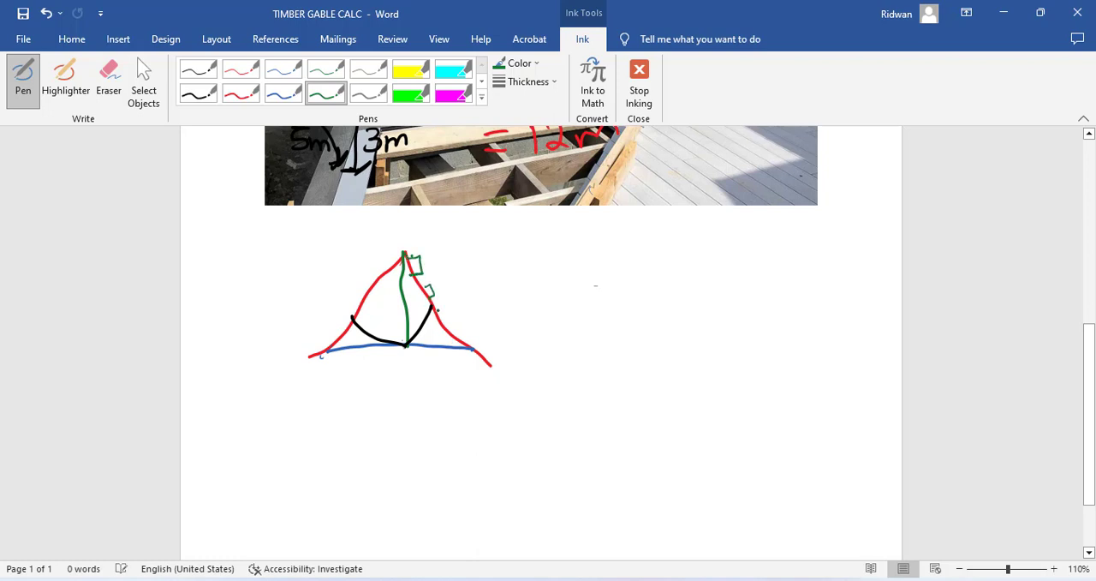
pyautogui.moveTo(441, 321); pyautogui.dragTo(476, 347)
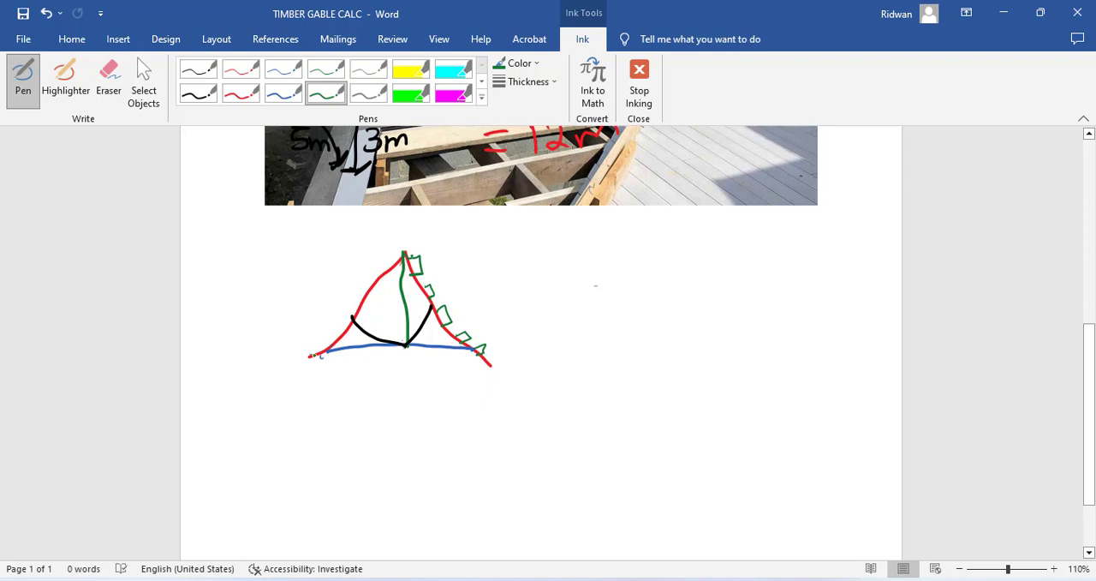
pyautogui.moveTo(351, 321); pyautogui.dragTo(343, 355)
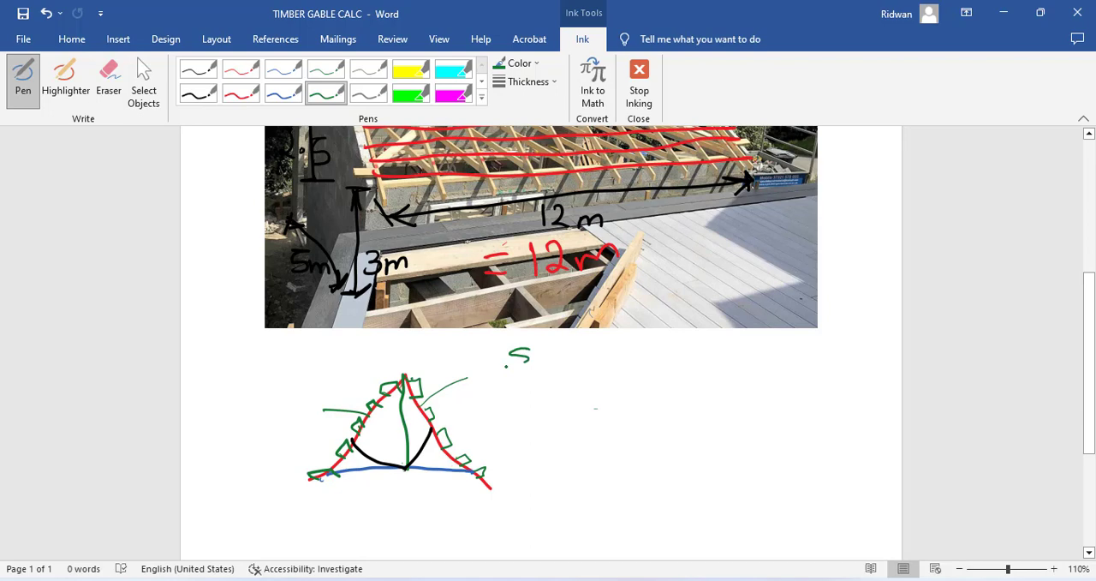
# Handwrite 'Spacing = 1m', '4.1m = 4.1m / 1m + 1' and '5 nos' in green
pyautogui.moveTo(519, 355); pyautogui.dragTo(586, 364)
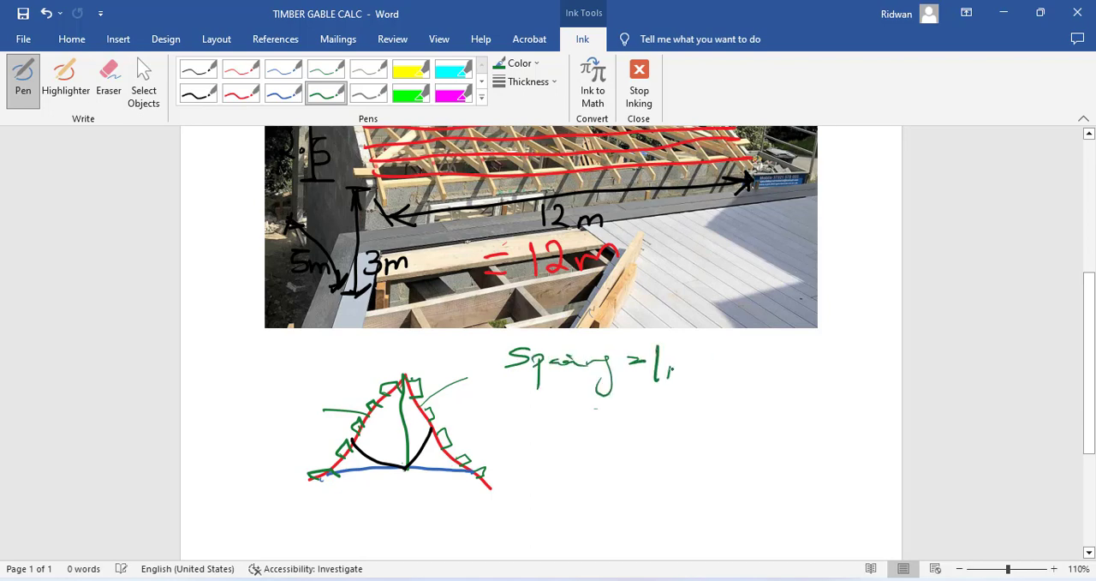
pyautogui.moveTo(668, 364); pyautogui.dragTo(694, 381)
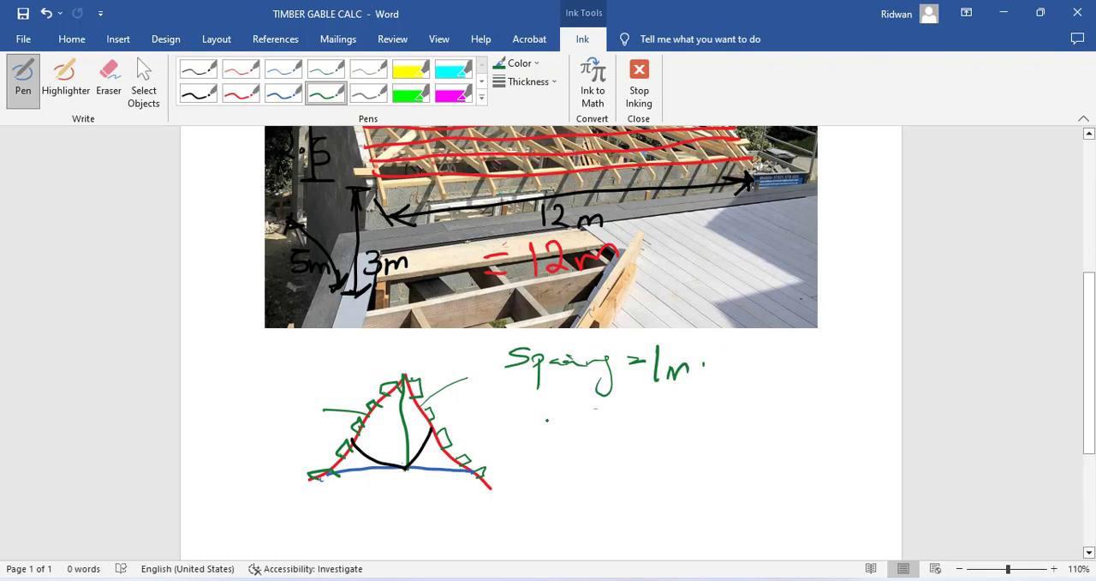
pyautogui.moveTo(561, 437); pyautogui.dragTo(617, 420)
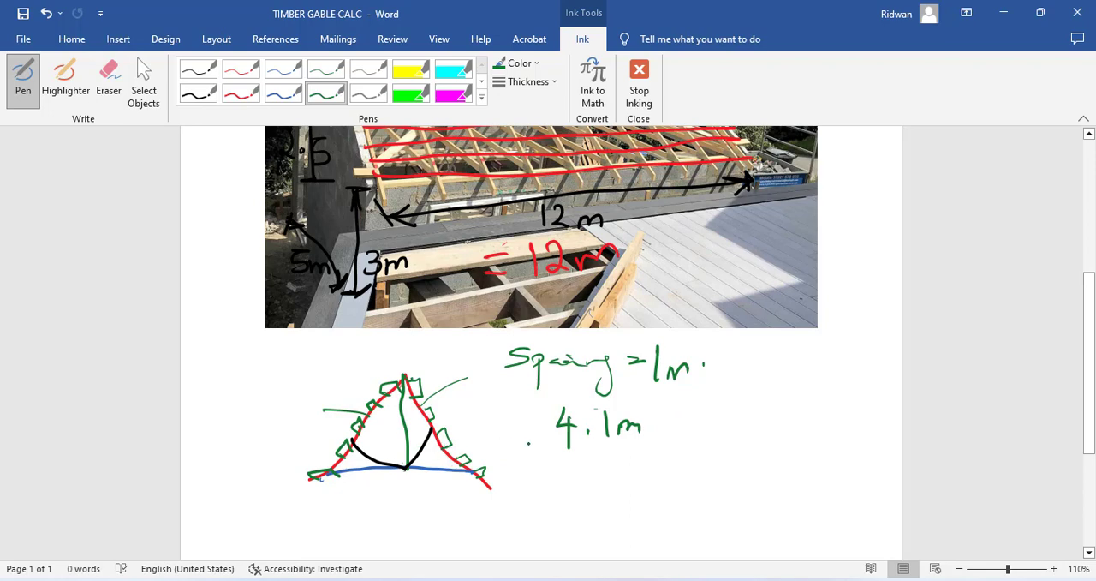
pyautogui.moveTo(578, 473); pyautogui.dragTo(608, 470)
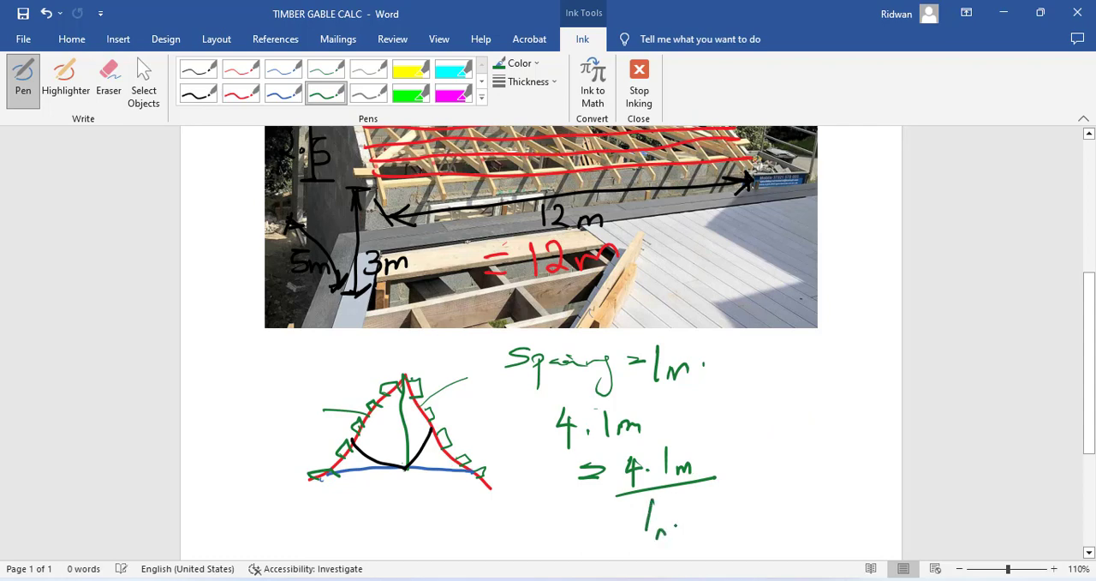
pyautogui.moveTo(732, 479); pyautogui.dragTo(784, 450)
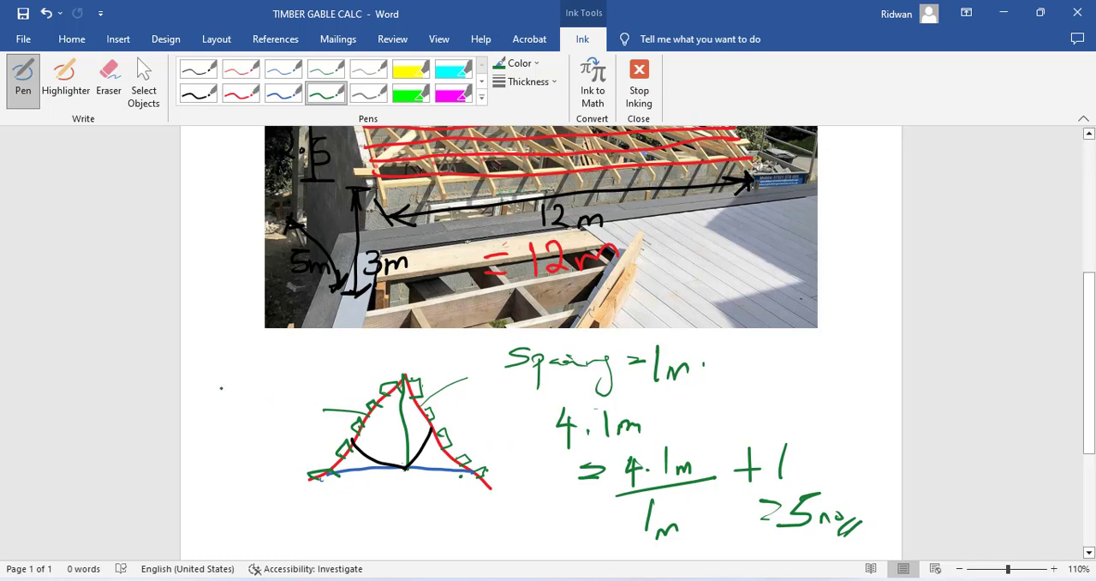
# Write '=12×5×2 = 120m' and '=33 nos' in green at left, then switch to Select Objects
pyautogui.moveTo(199, 377); pyautogui.dragTo(224, 369)
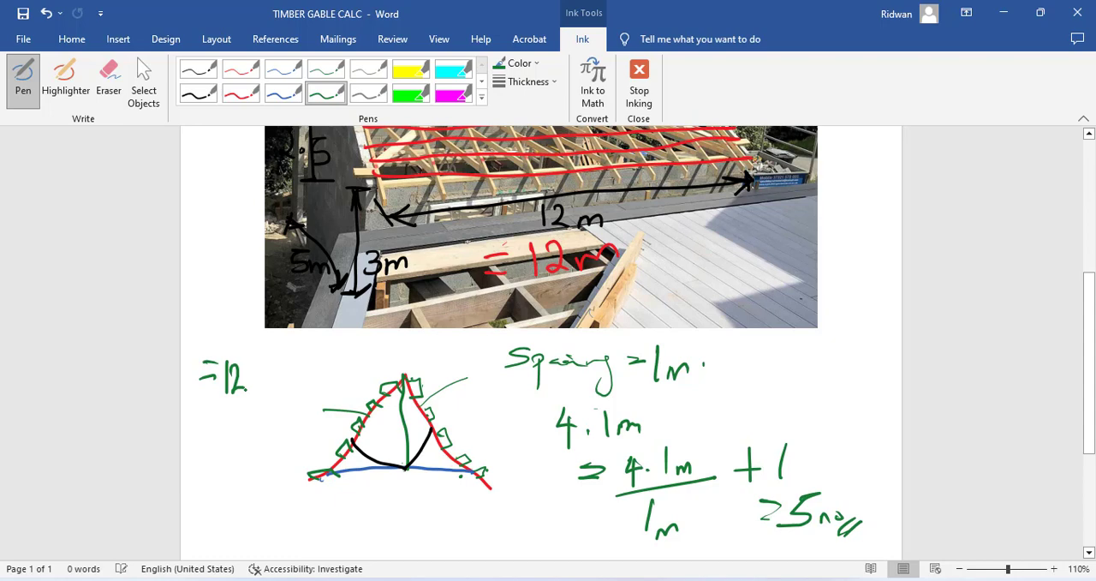
pyautogui.moveTo(240, 372); pyautogui.dragTo(262, 394)
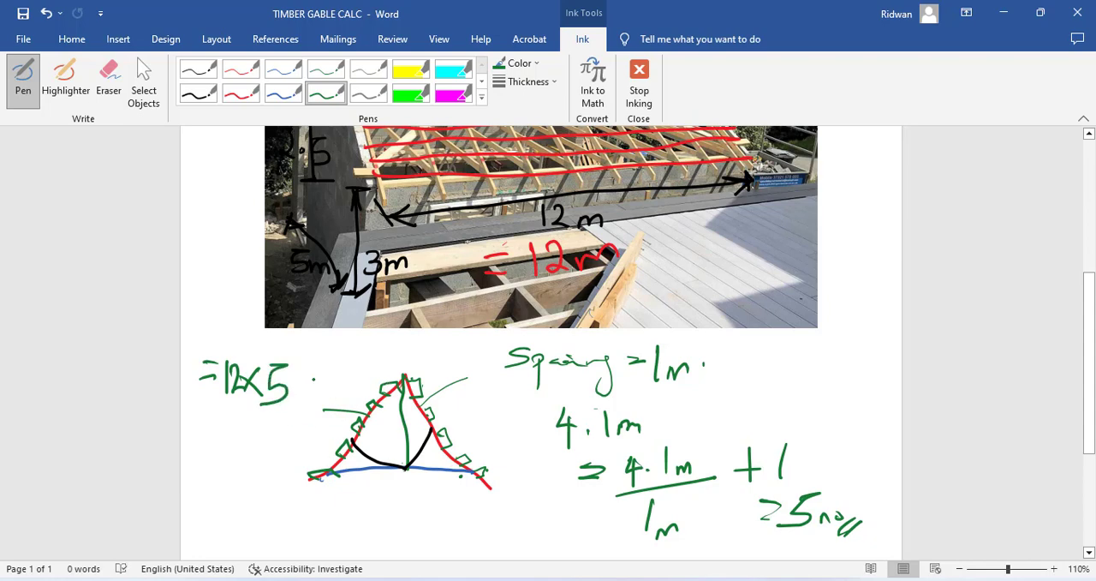
pyautogui.write('×2')
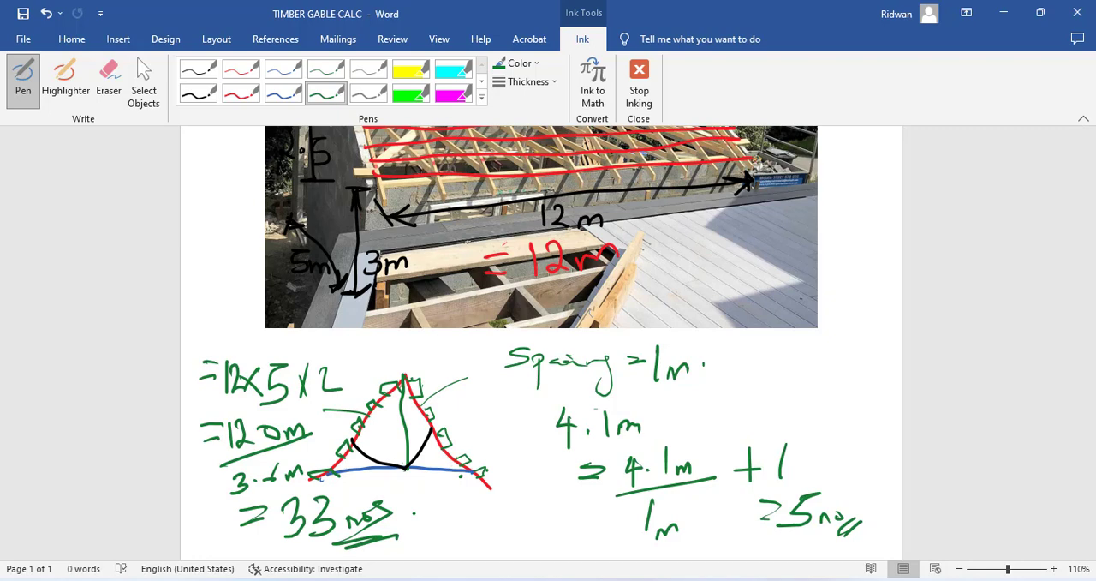
pyautogui.moveTo(4, 11)
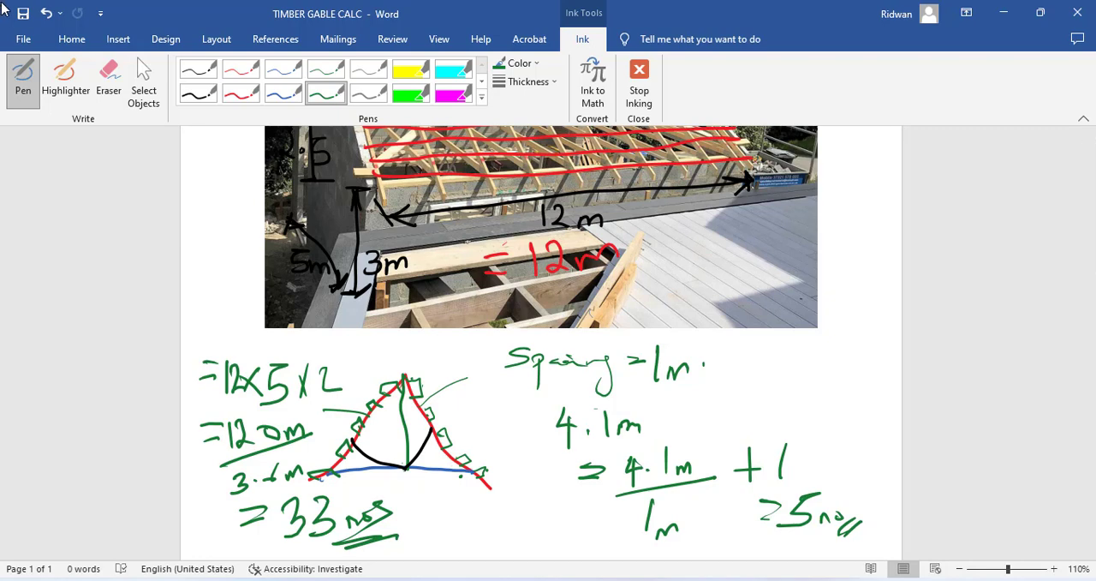
pyautogui.moveTo(23, 73)
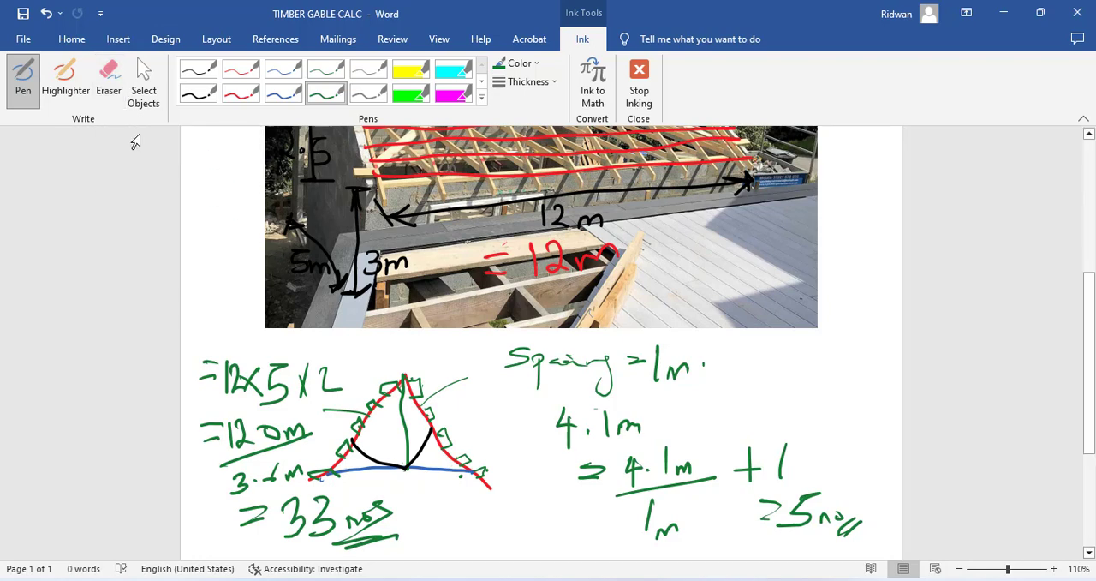
pyautogui.click(143, 82)
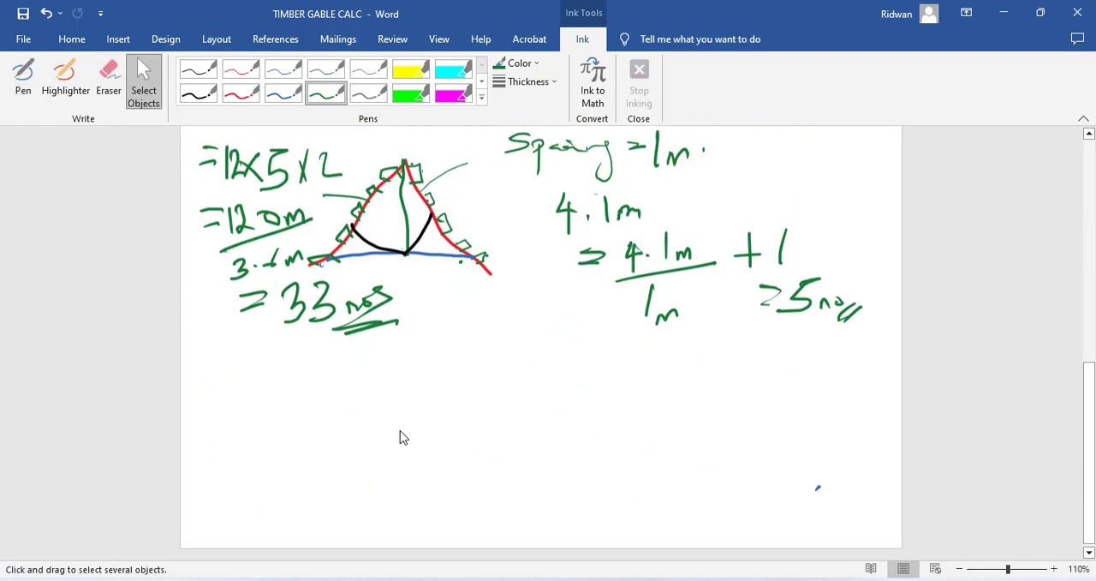